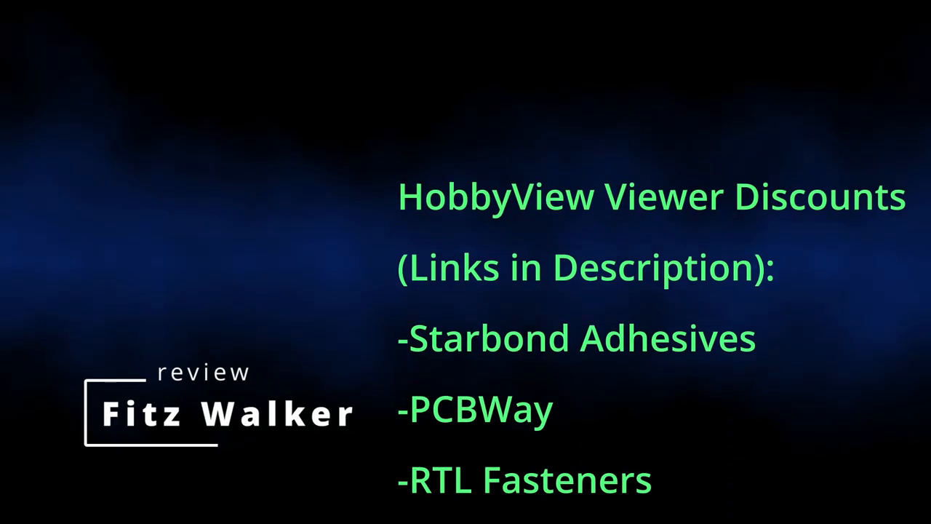
scroll("up", 3)
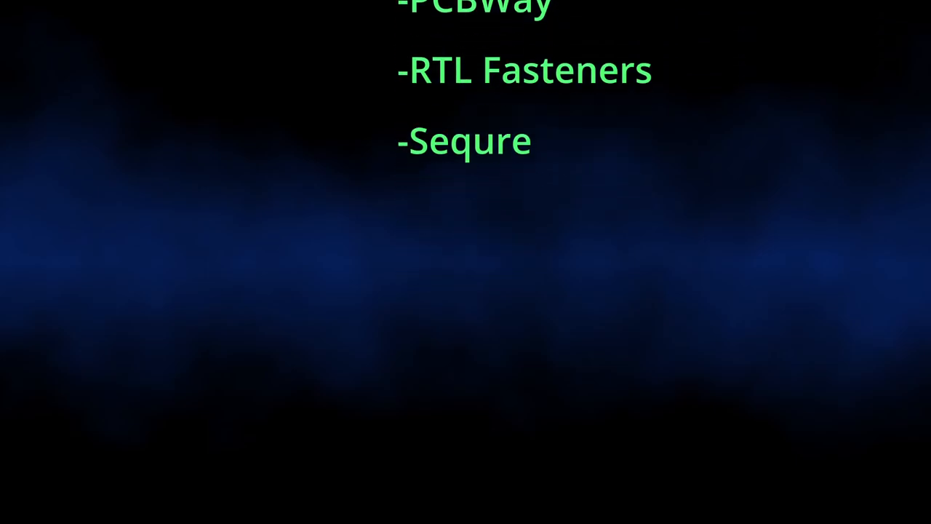